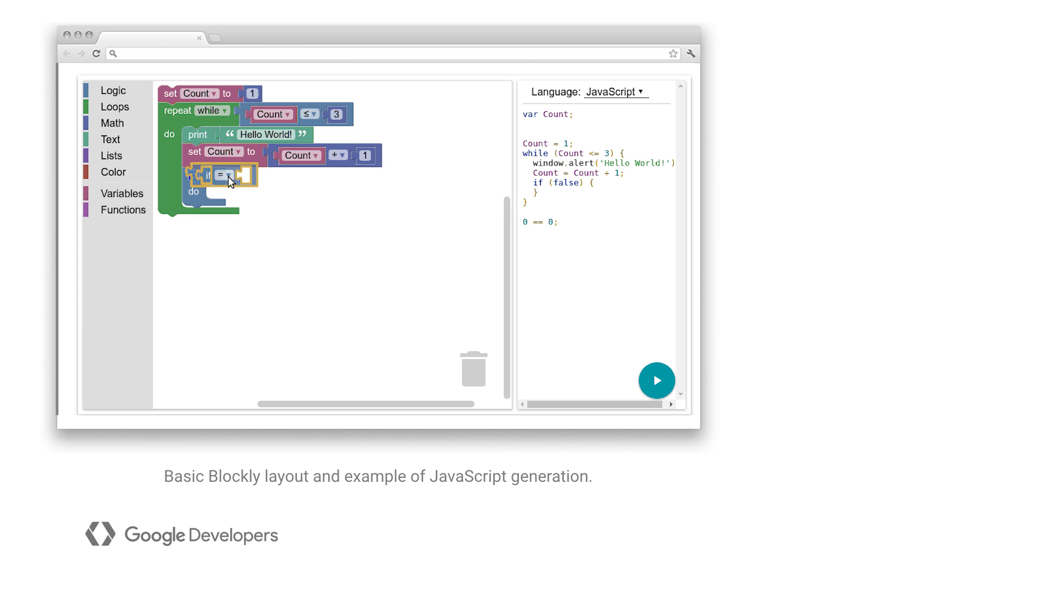
Switch to the Block Factory and start a new block named 'say'
click(112, 122)
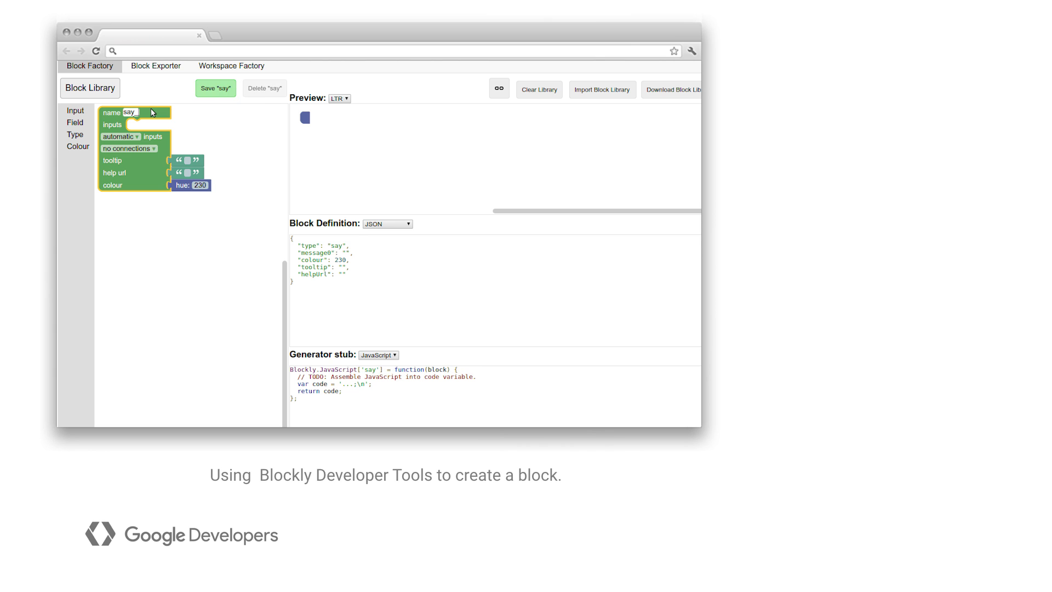
Rename the block to 'say_something', add a 'say' label and 'hello' text field, and save it to the library
text(_something)
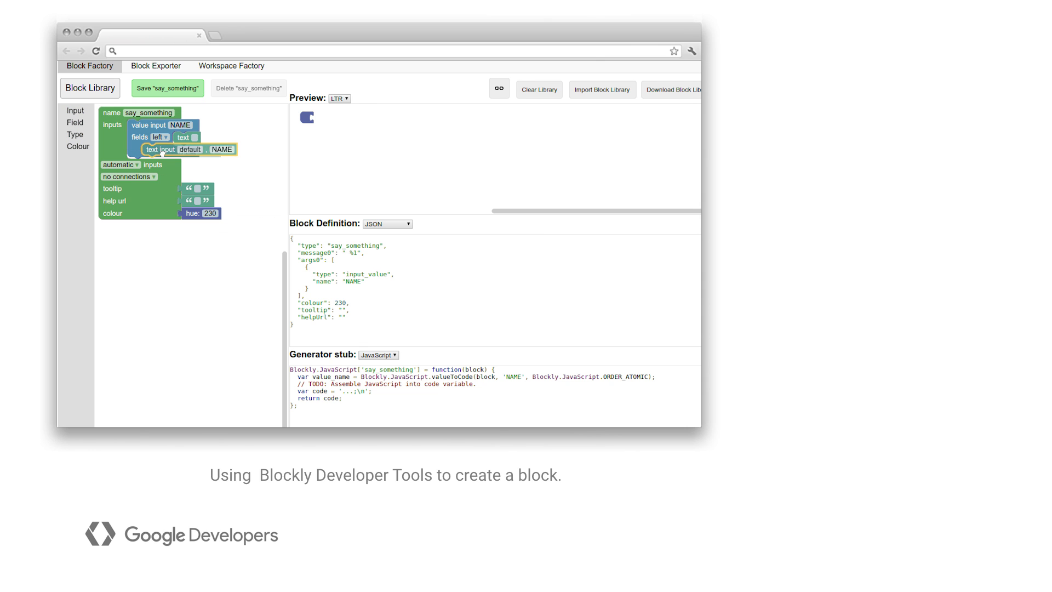
text(say)
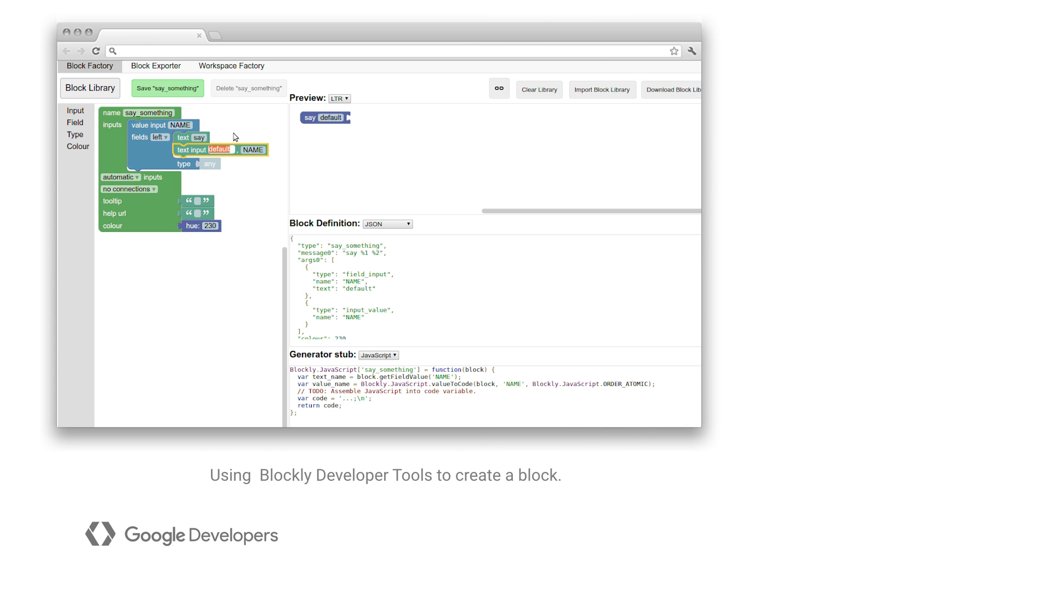
text(hello)
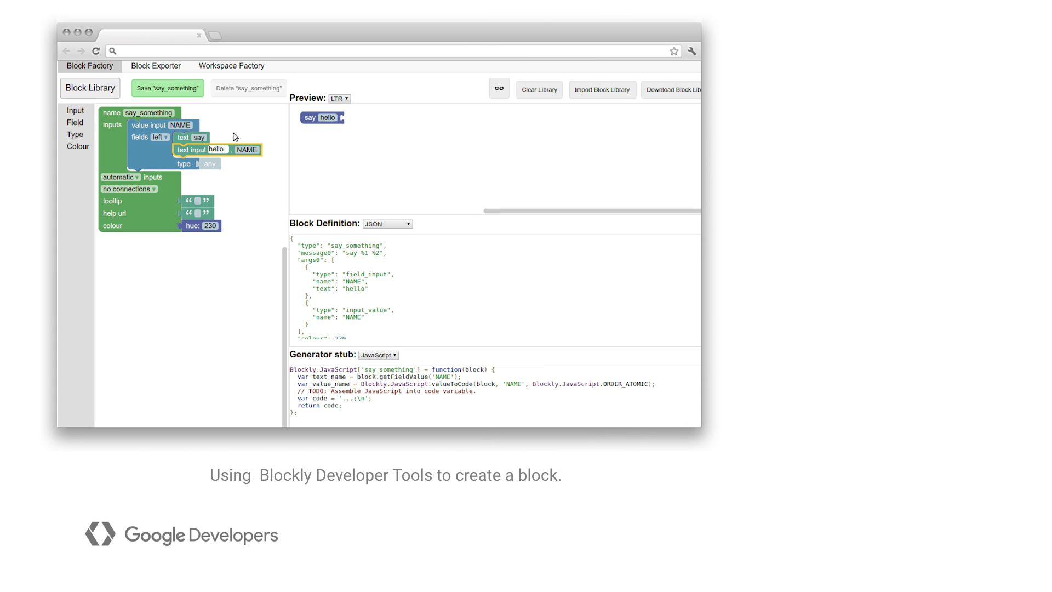
click(166, 87)
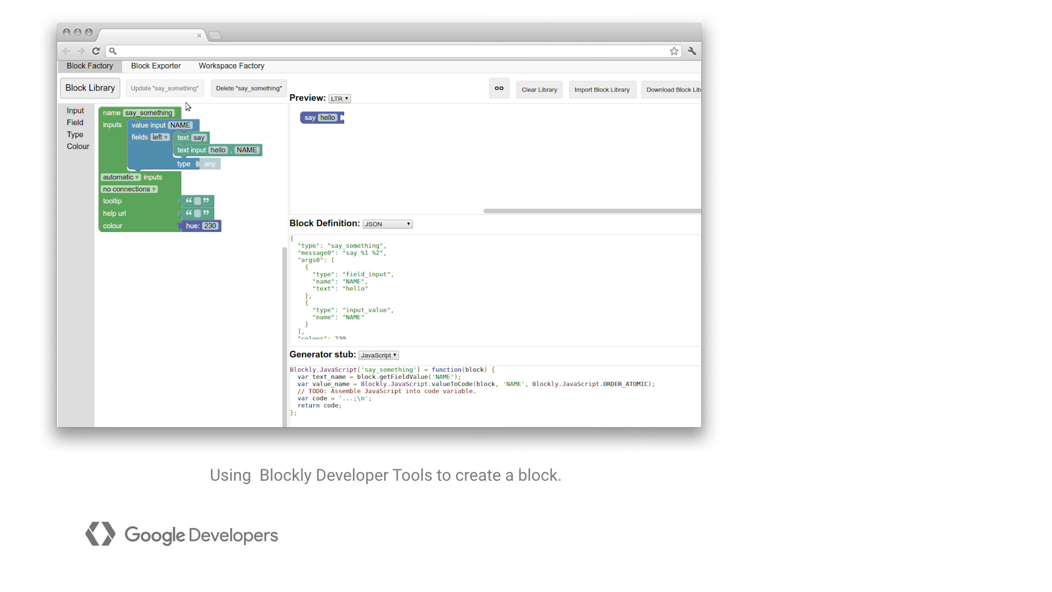